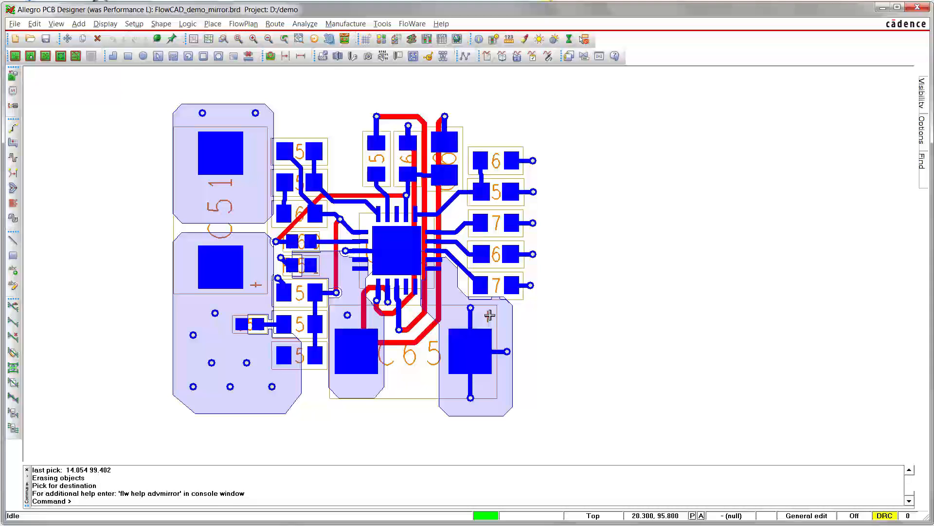
- Advmirror the circuit block onto the bottom layer with Geometry and Layer, then rotate it 180°
click(412, 23)
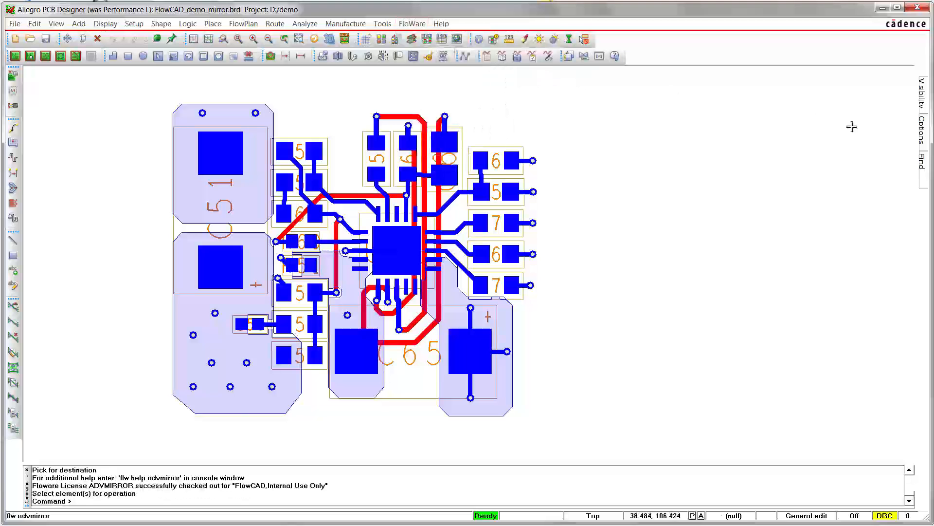
click(927, 161)
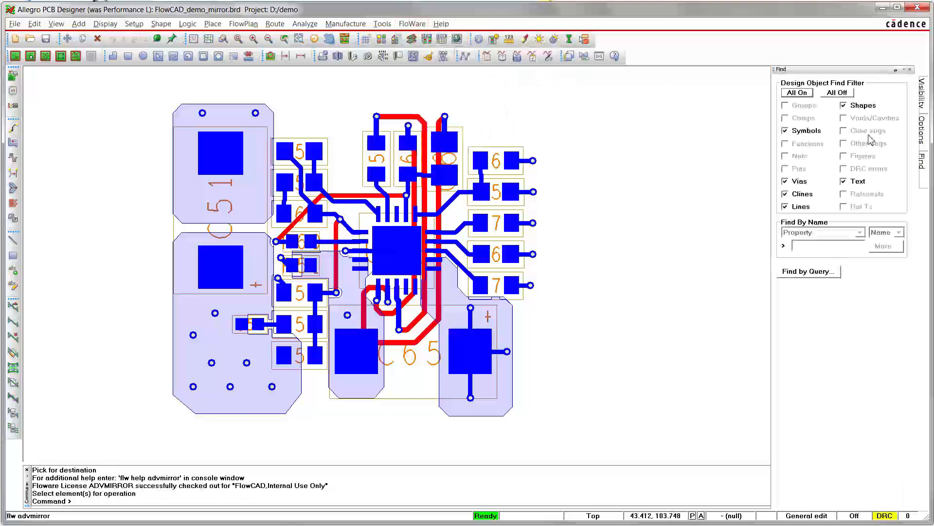
click(922, 132)
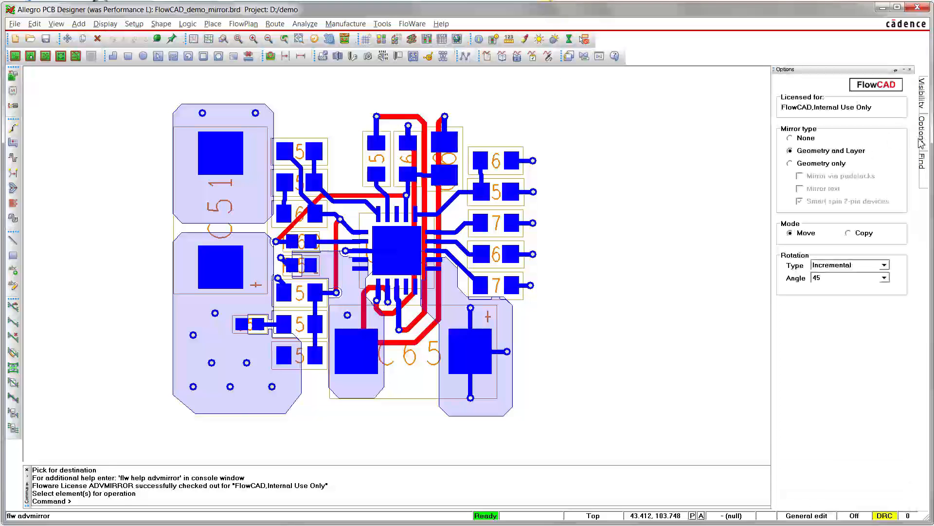
mouse_move(427, 181)
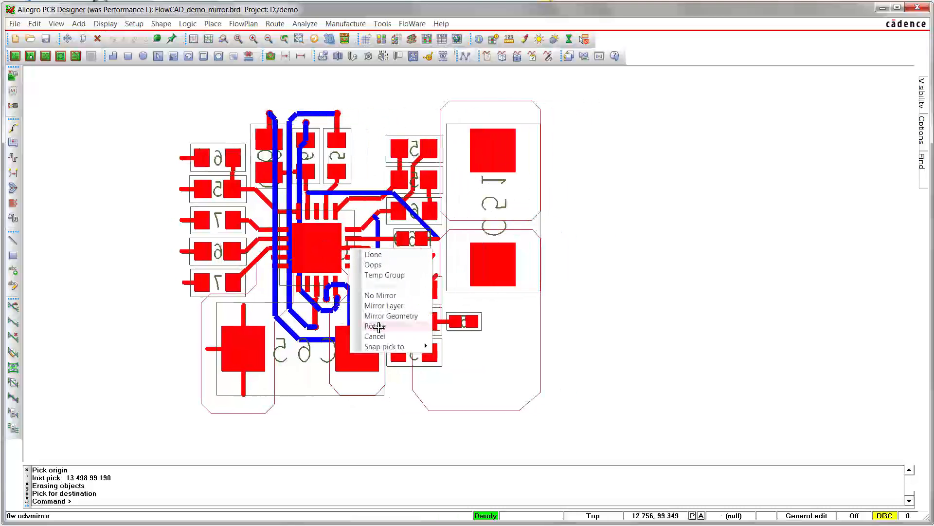
click(391, 316)
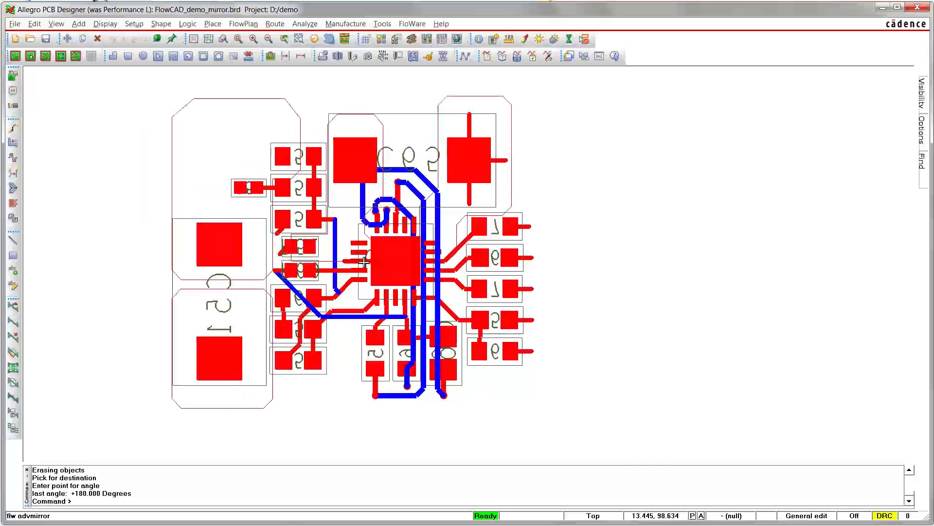
click(362, 259)
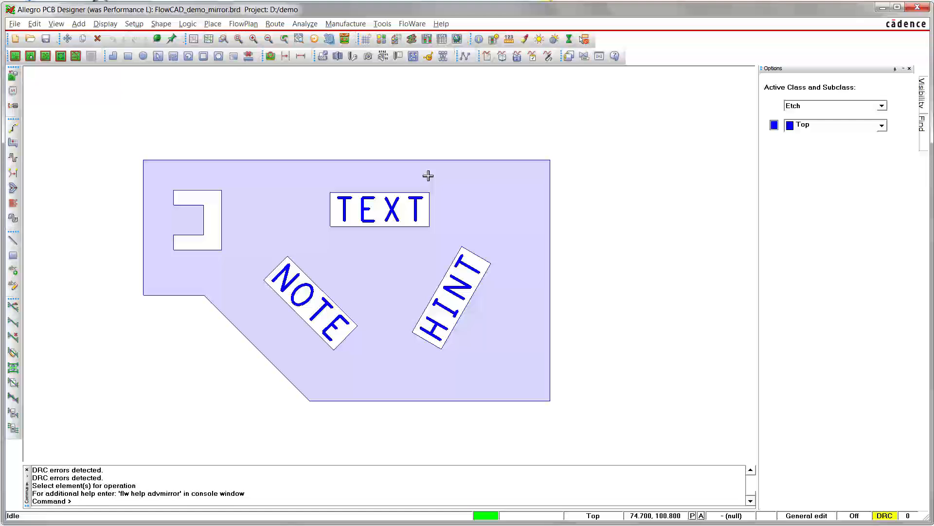
- Set advmirror to Geometry only with Mirror text on and trial-mirror the labelled shape
click(411, 23)
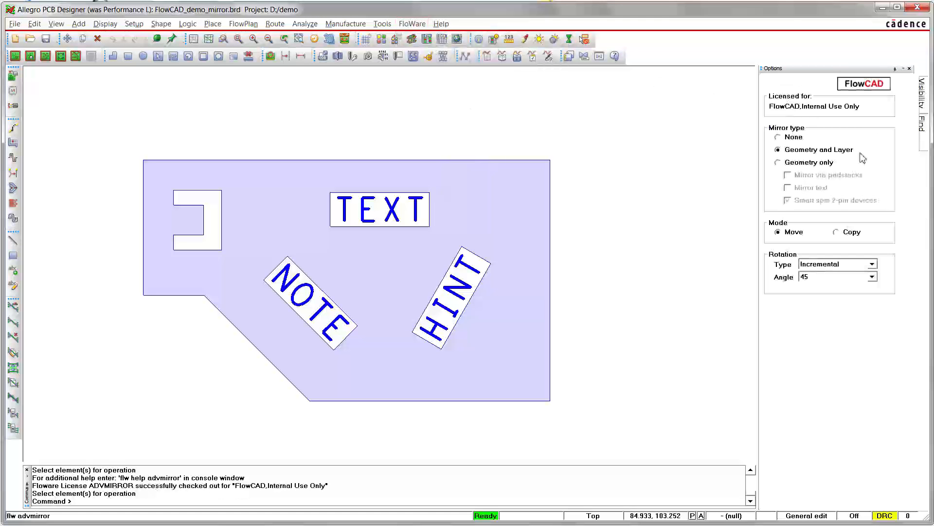
click(779, 163)
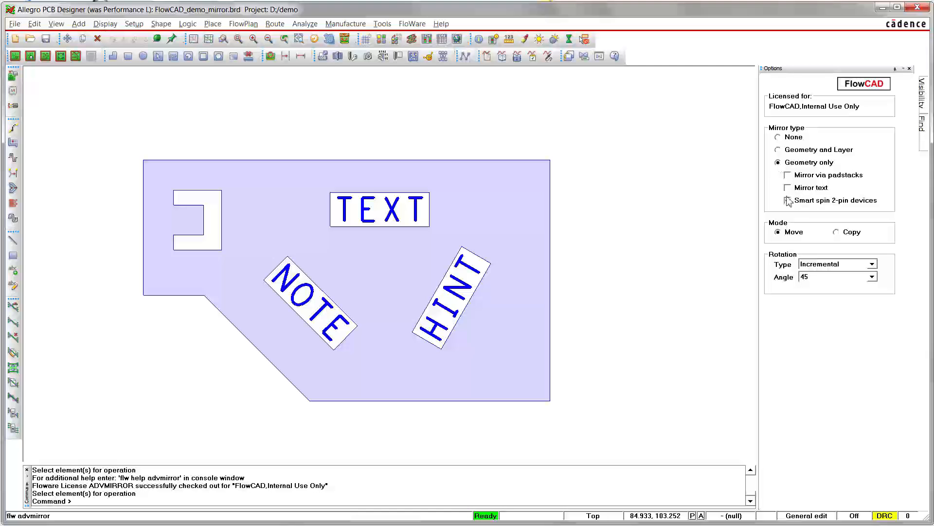
click(787, 200)
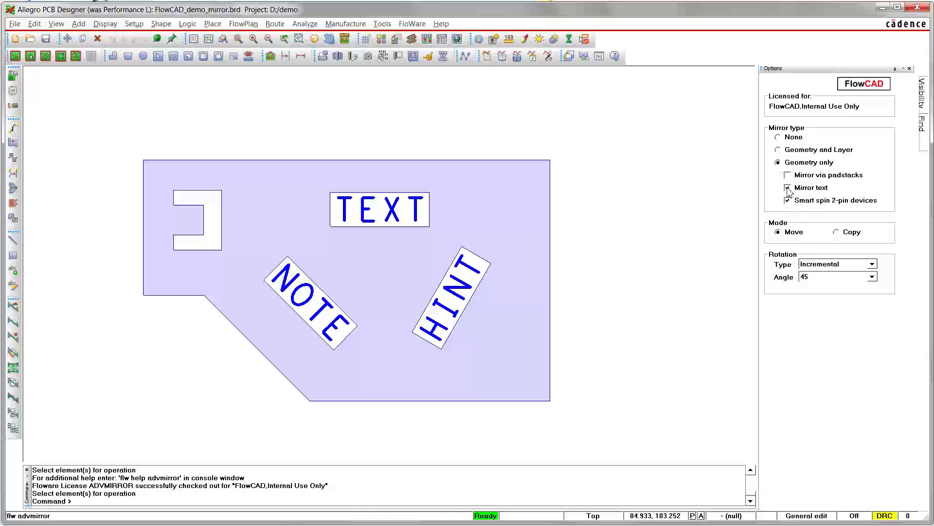
click(787, 187)
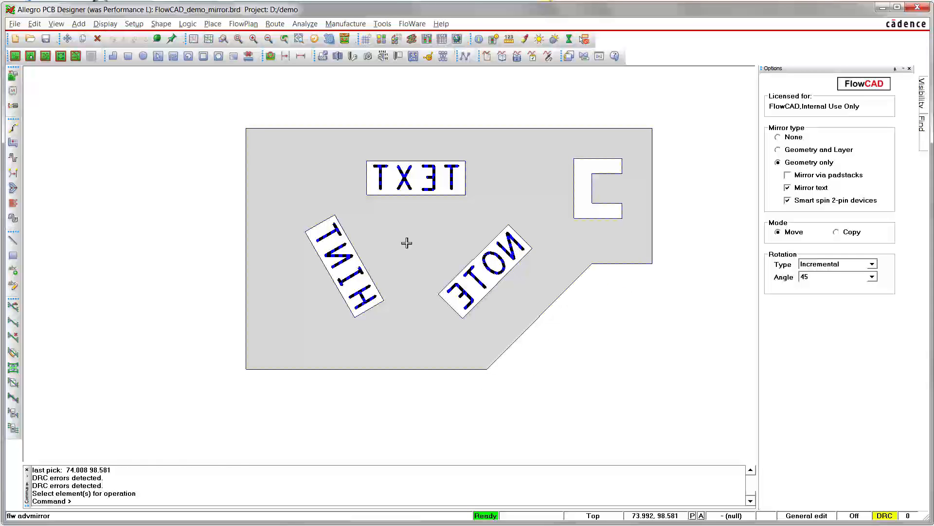
mouse_move(416, 263)
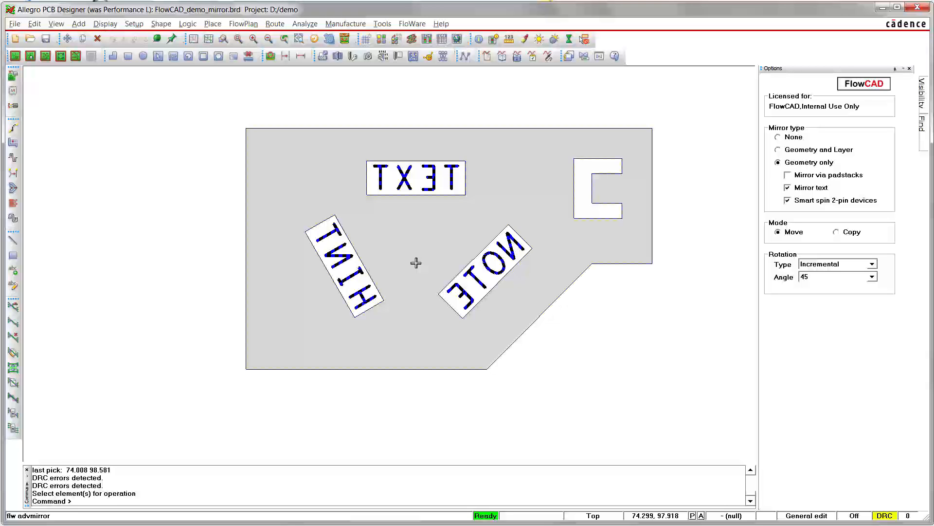
mouse_move(415, 263)
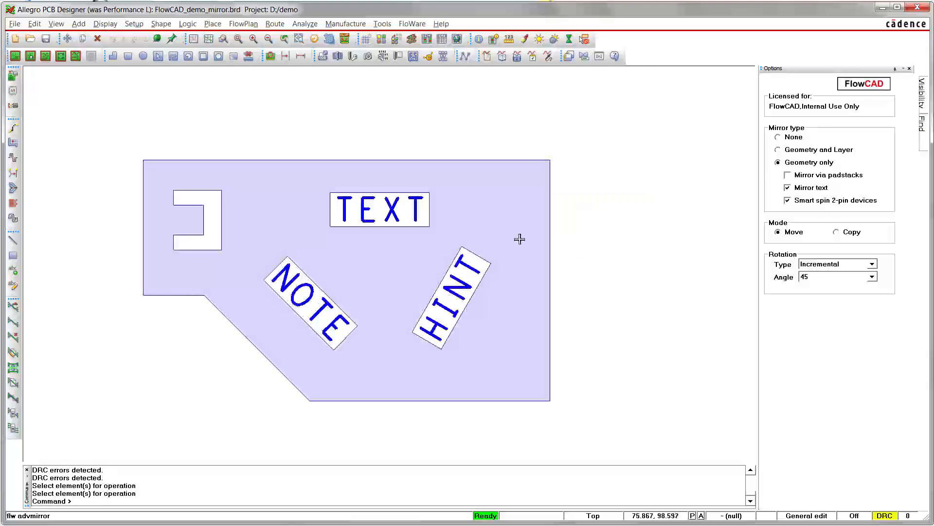
- Mirror the shape geometry-only with Mirror text off so TEXT, NOTE and HINT stay readable
click(788, 187)
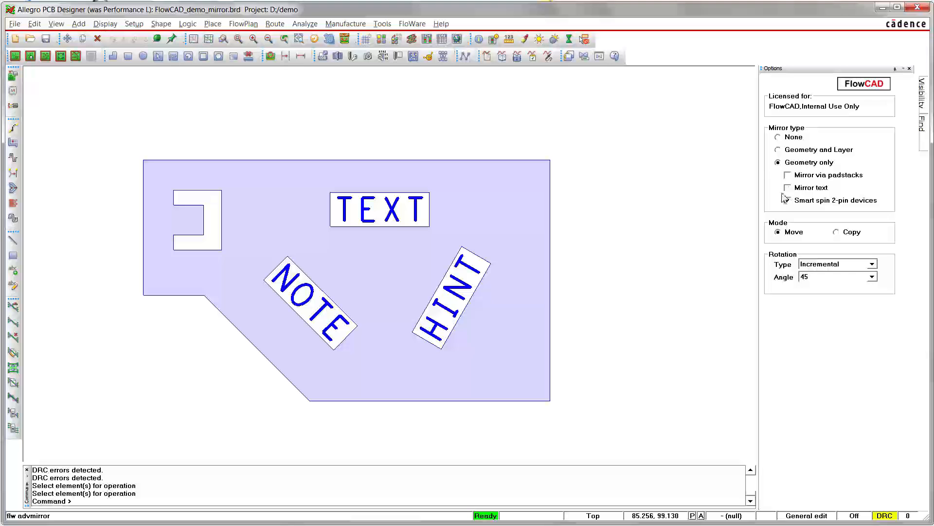
click(788, 200)
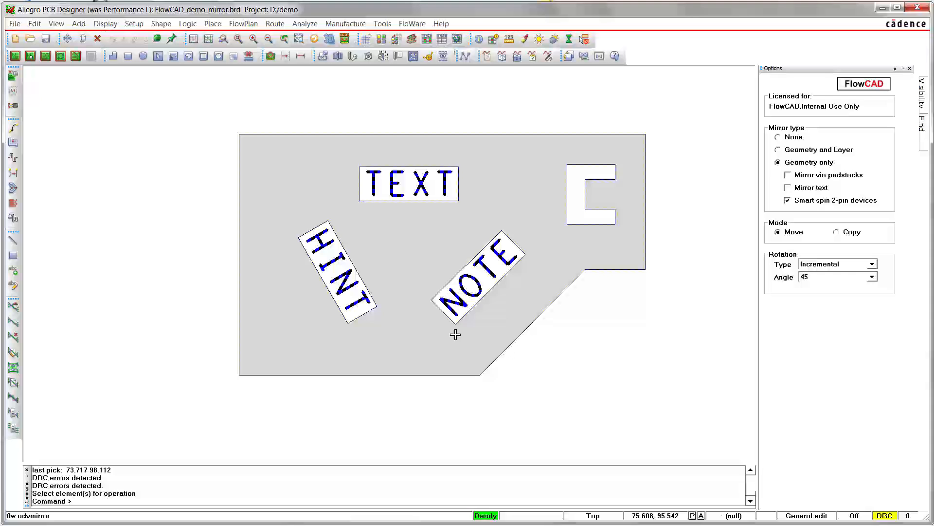
click(779, 150)
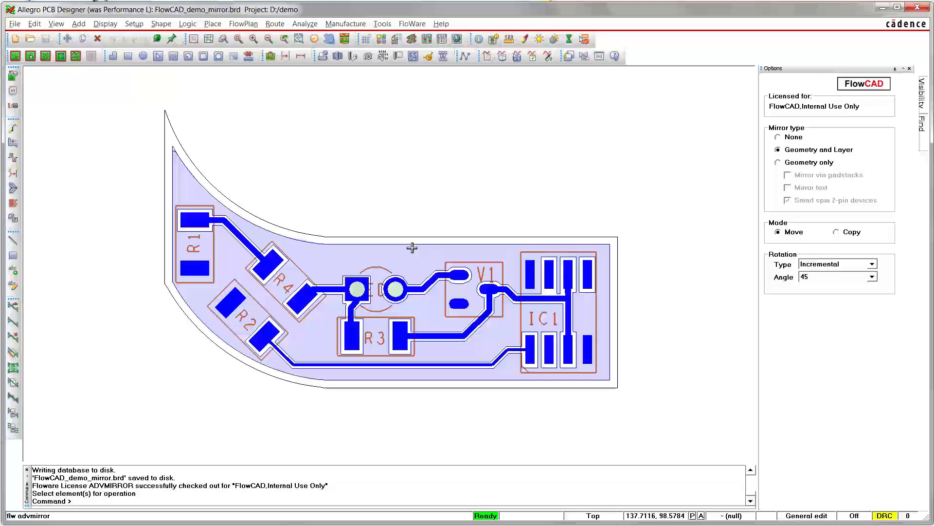
mouse_move(746, 123)
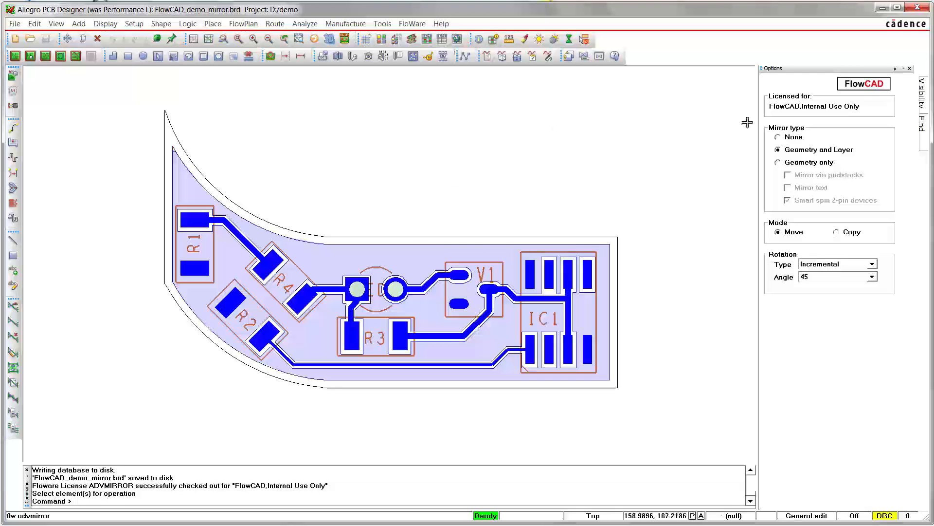
- Trial-mirror the headlight board geometry-only without smart spin, then end the command
click(777, 162)
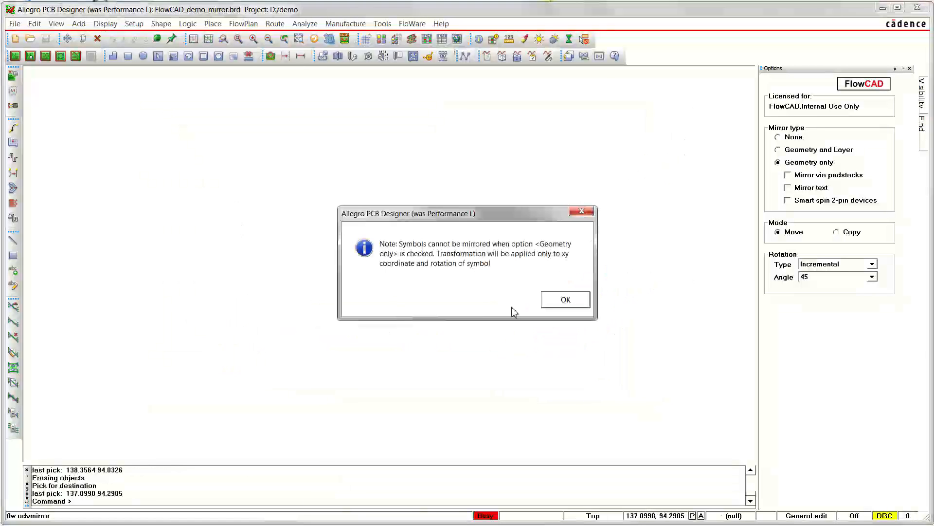
click(564, 299)
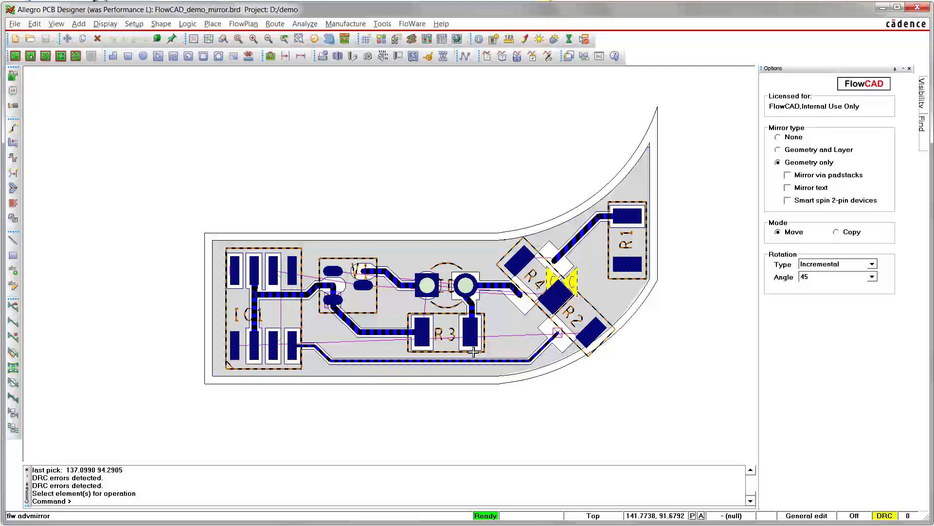
right_click(545, 312)
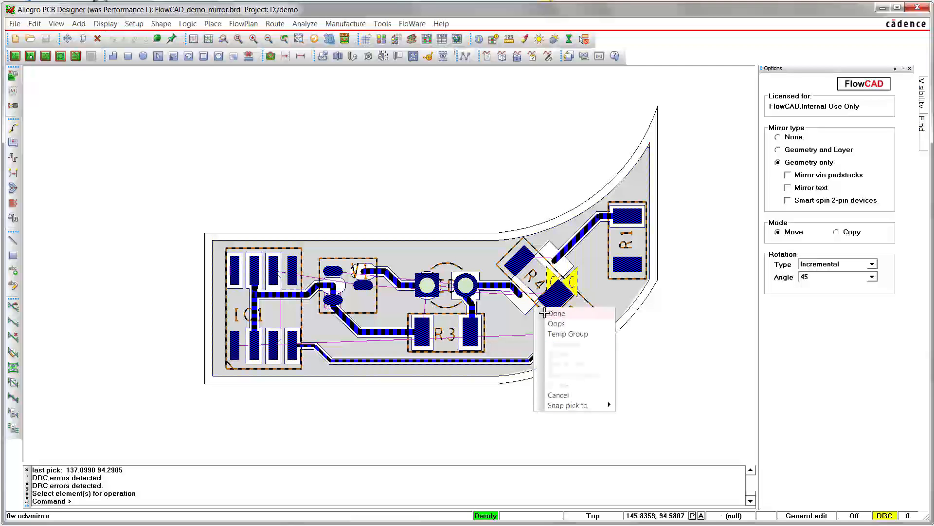
click(557, 313)
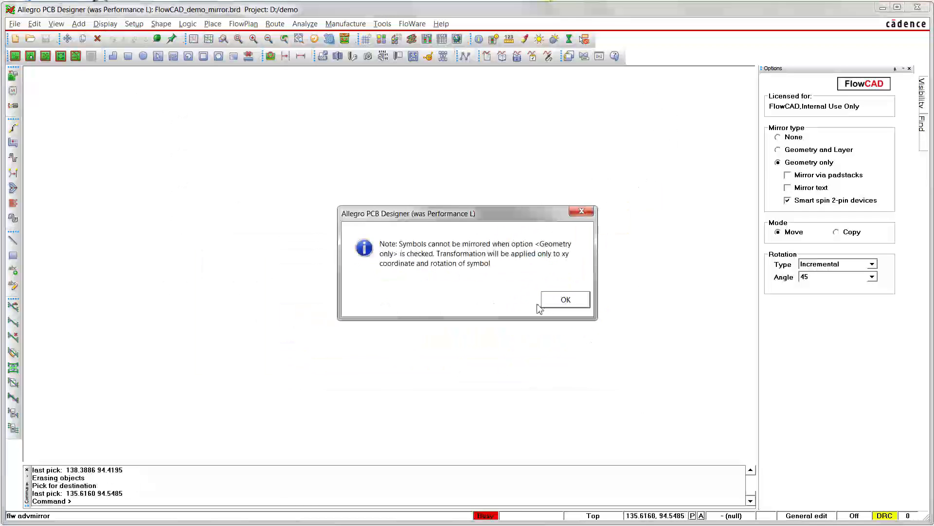
- Place the geometry-only smart-spin mirror of the headlight board and finish with Done
click(564, 299)
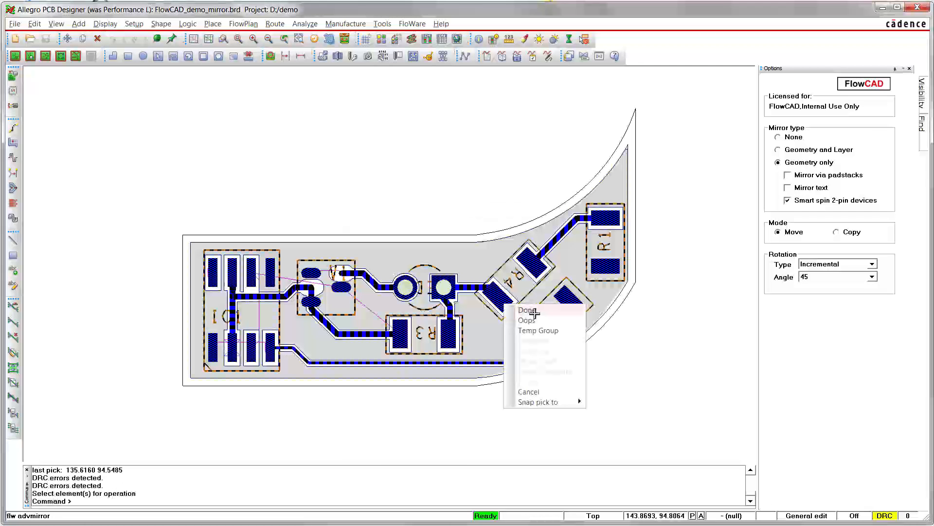
click(526, 309)
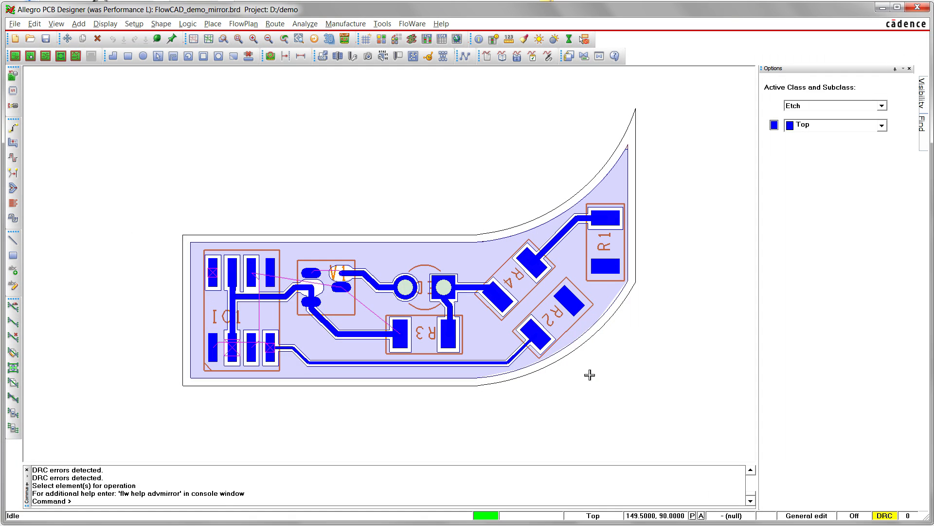